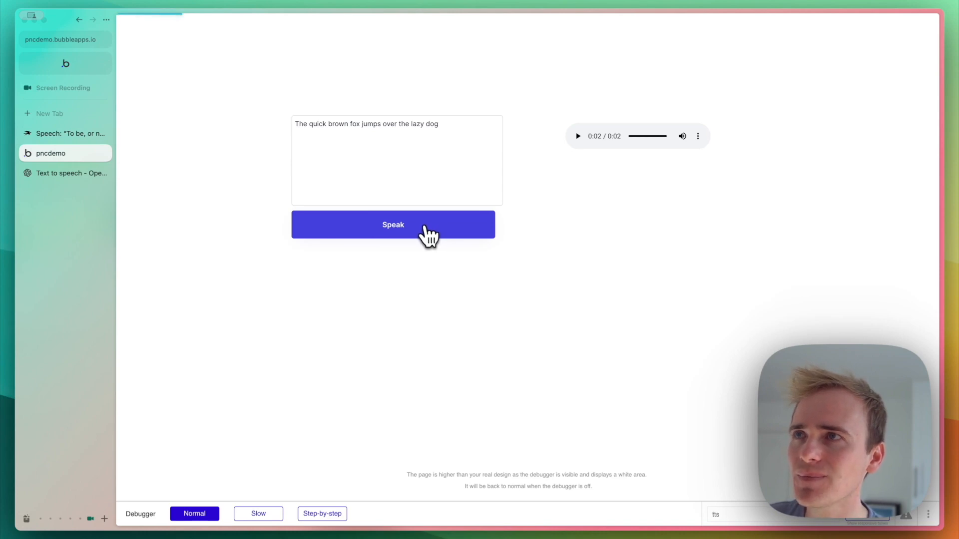
Play the sample sentence's speech in the preview, then select the Speak button in the editor.
click(393, 225)
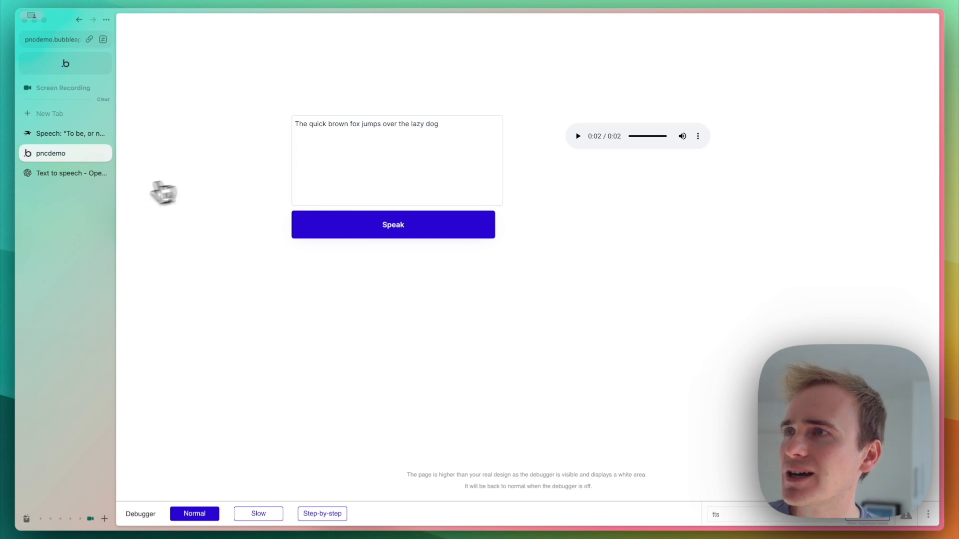
click(65, 174)
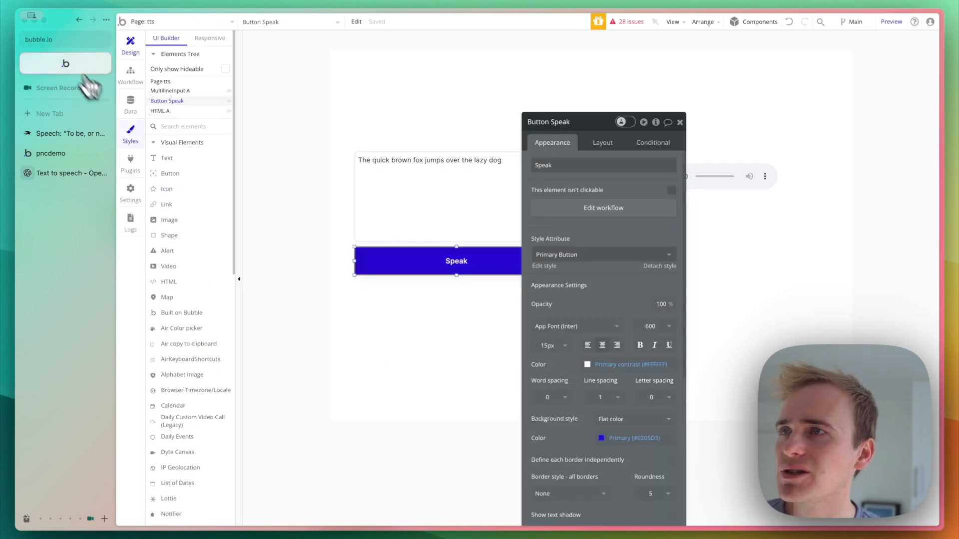
Review the API Connector's OpenAI connection name and its Text to speech call.
click(130, 163)
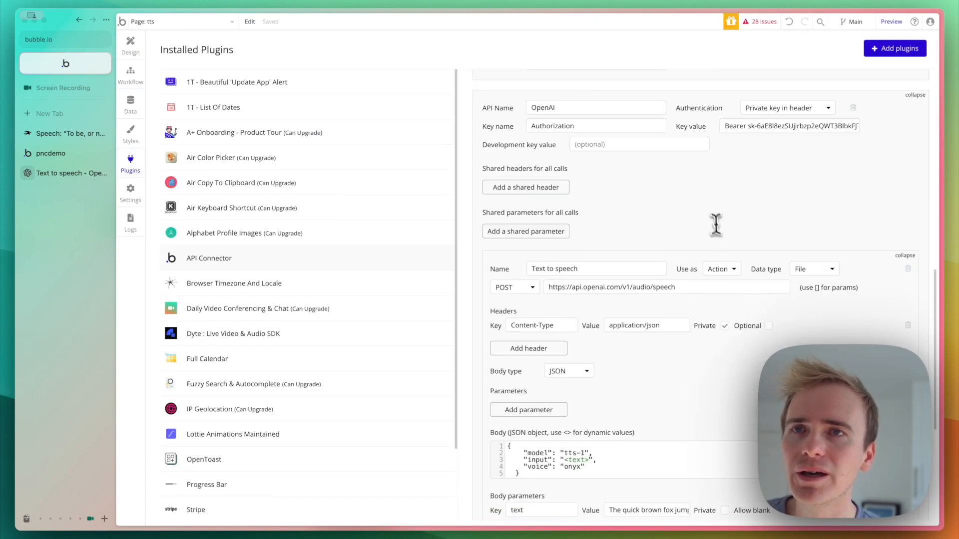
mouse_move(654, 245)
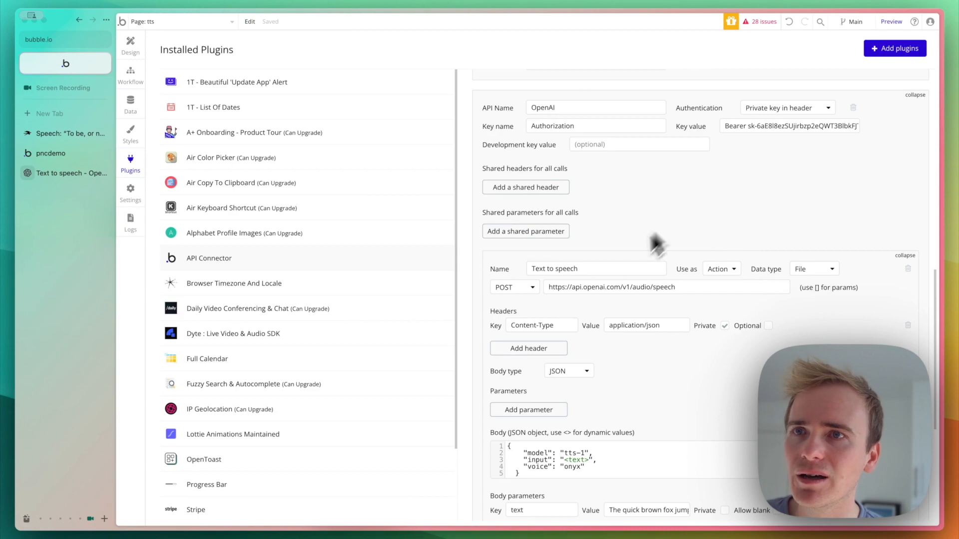
mouse_move(737, 223)
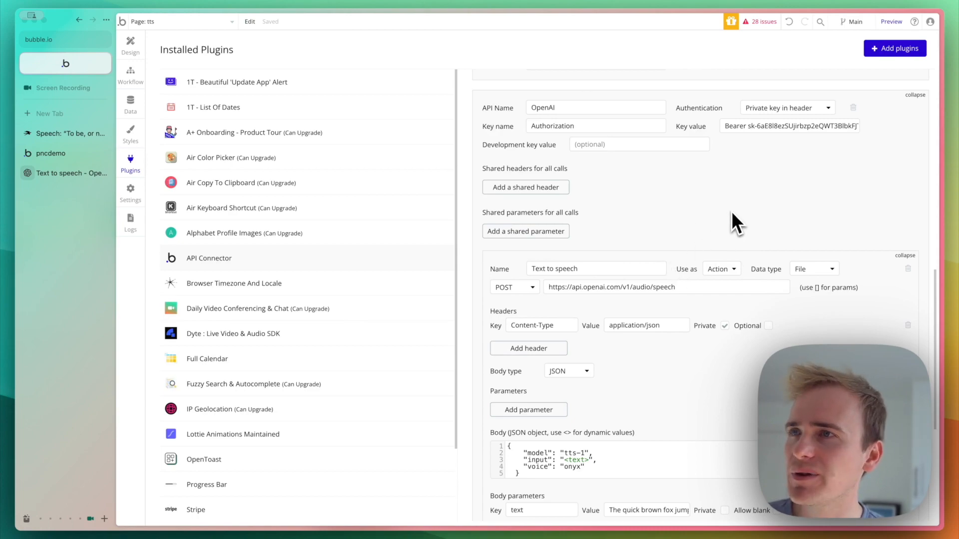
mouse_move(296, 278)
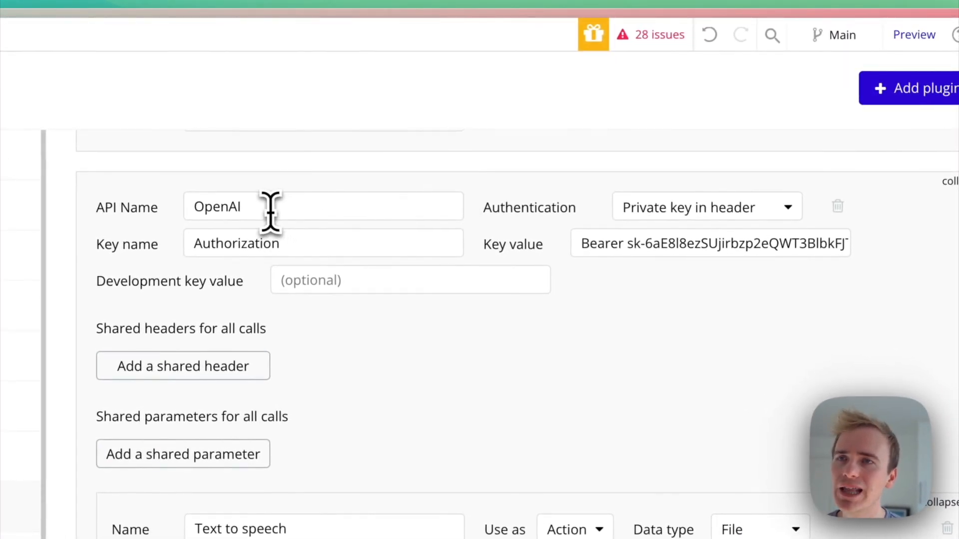
click(322, 206)
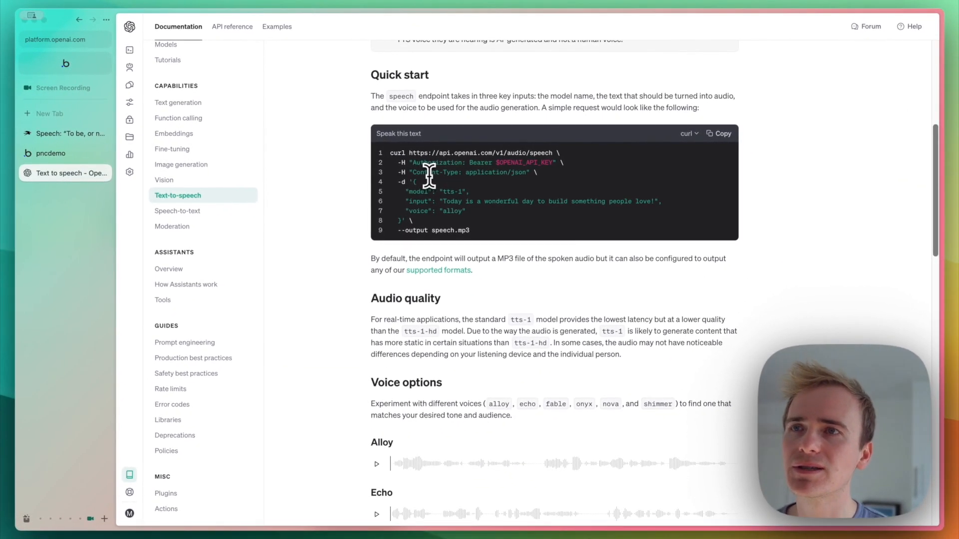
mouse_move(448, 156)
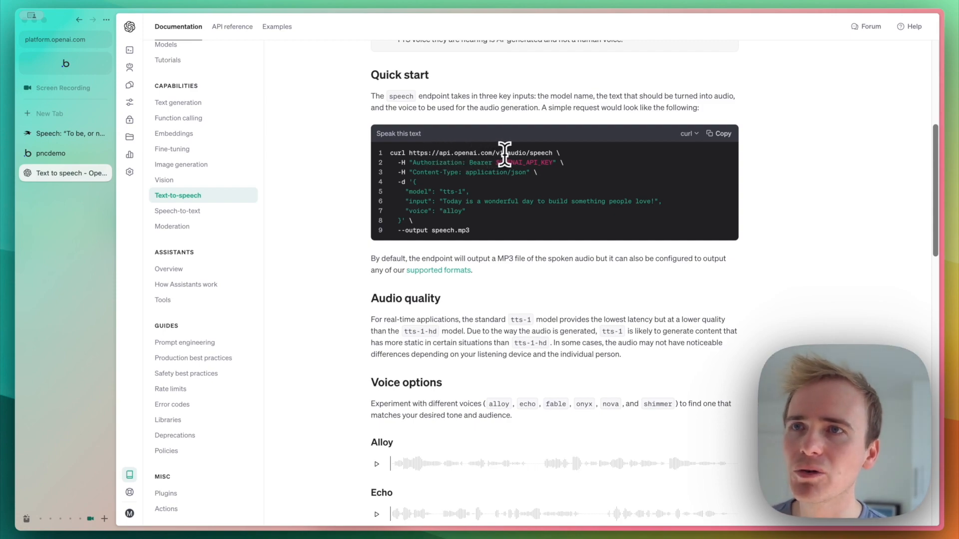
Examine the speech endpoint in the quick start's curl example request.
click(65, 152)
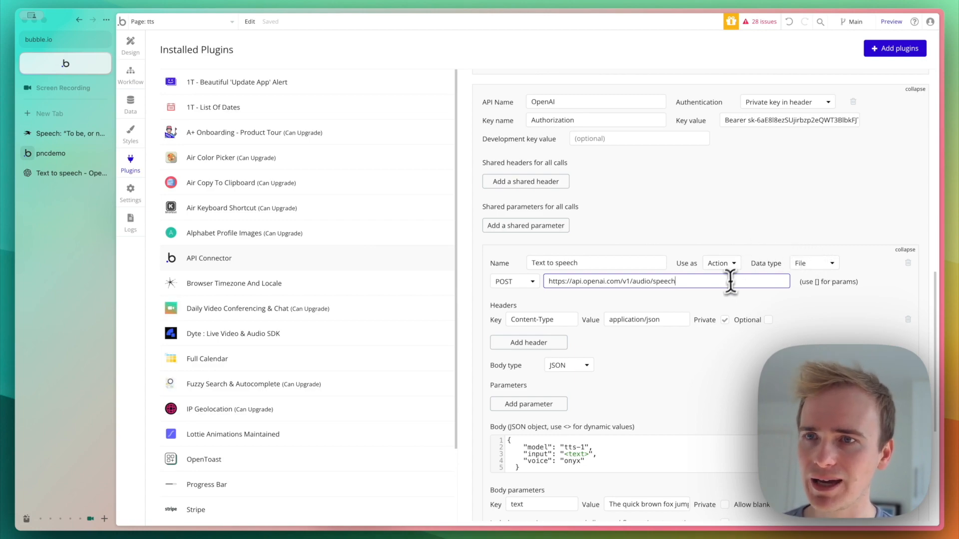
scroll(down, 3)
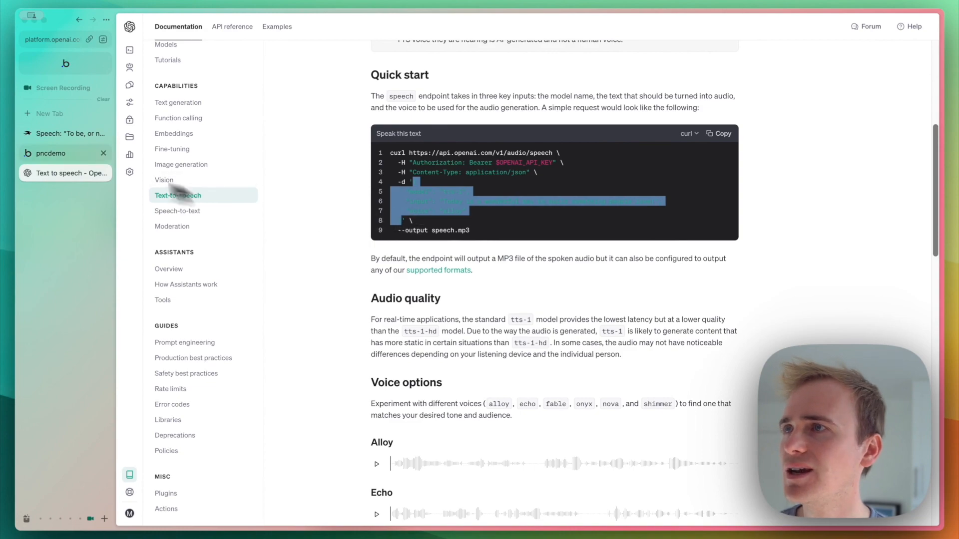
Scroll the docs to the voice options: alloy, echo, fable, onyx, nova, shimmer.
scroll(down, 3)
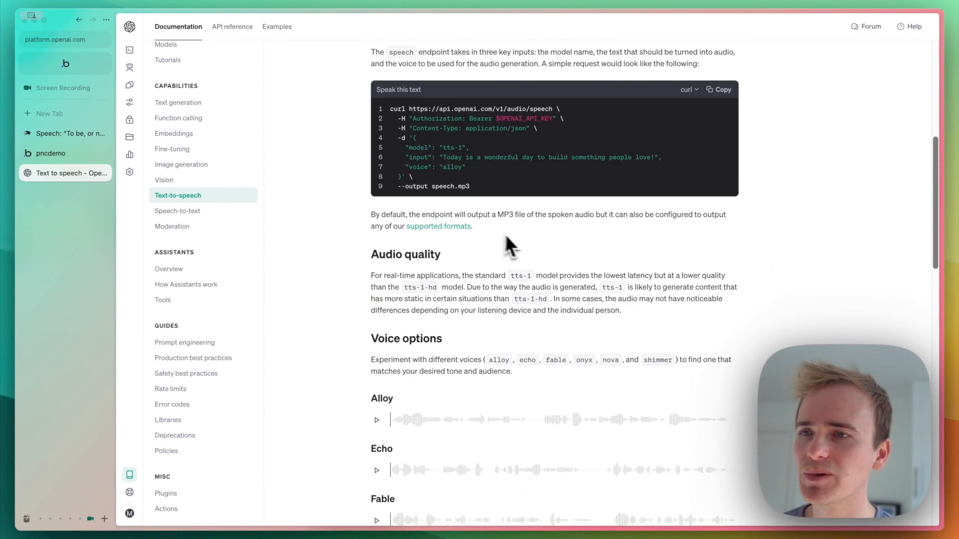
scroll(down, 3)
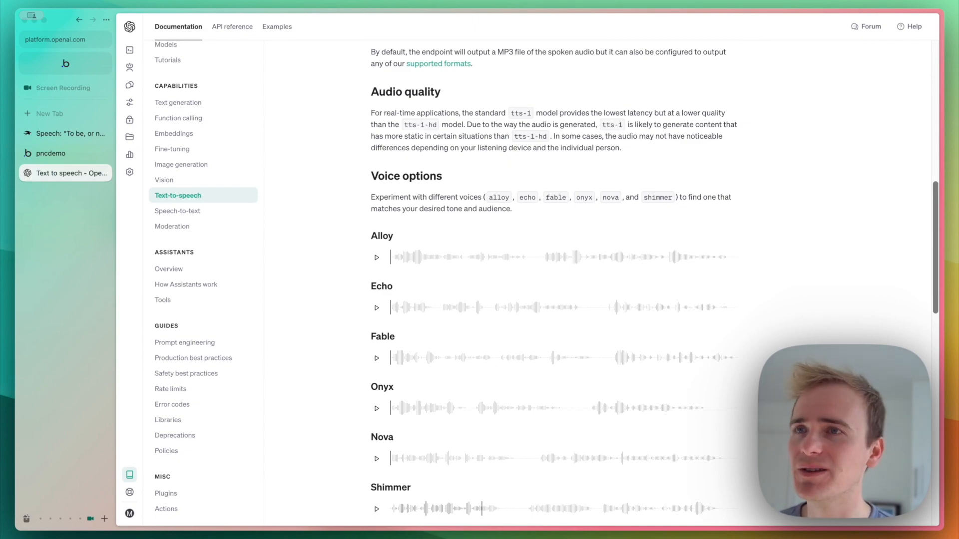
mouse_move(492, 370)
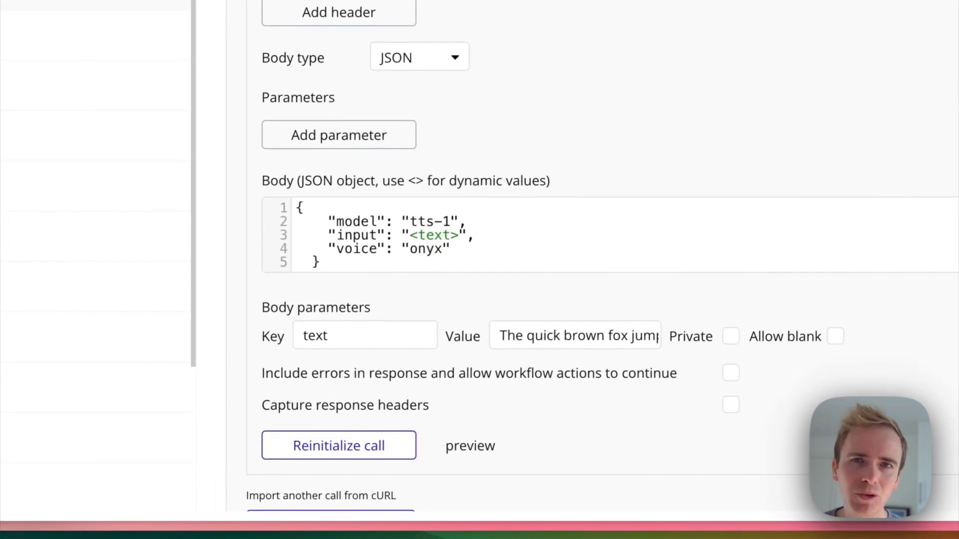
click(575, 336)
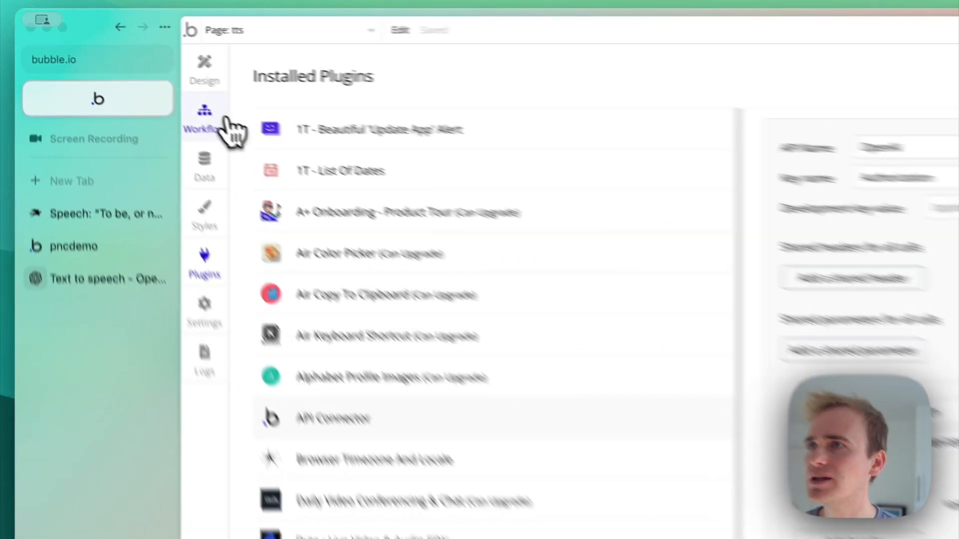
Browse plugin actions for 'text to', then inspect Step 1's OpenAI Text to speech settings.
click(204, 116)
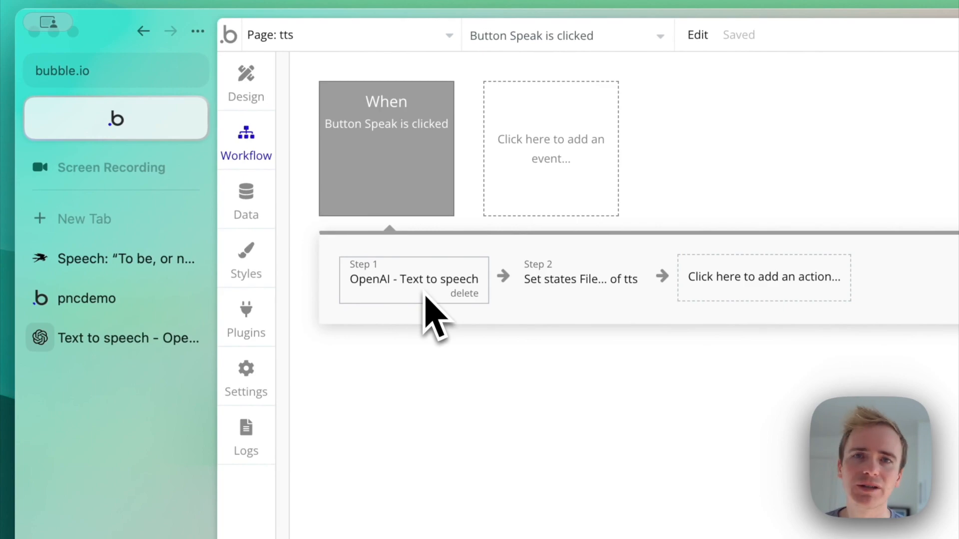
click(245, 82)
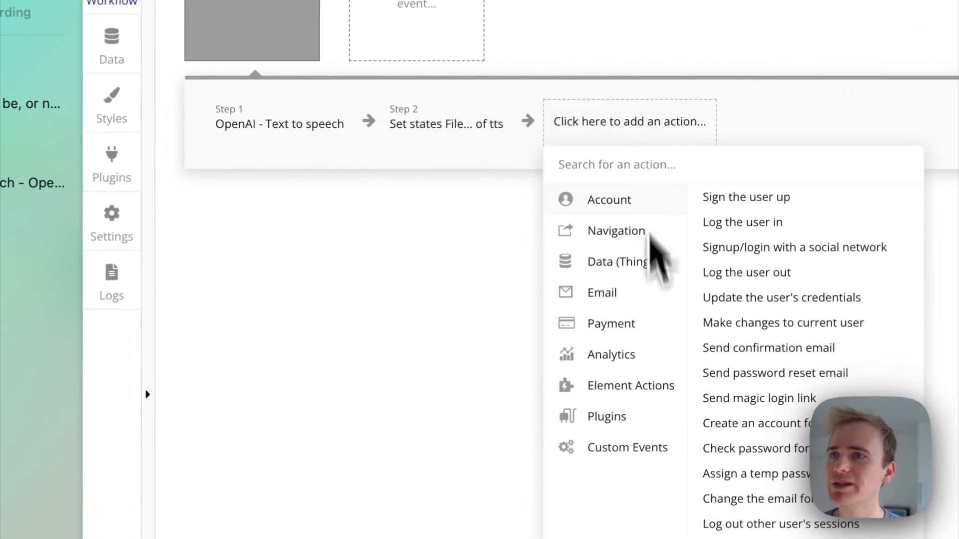
click(607, 417)
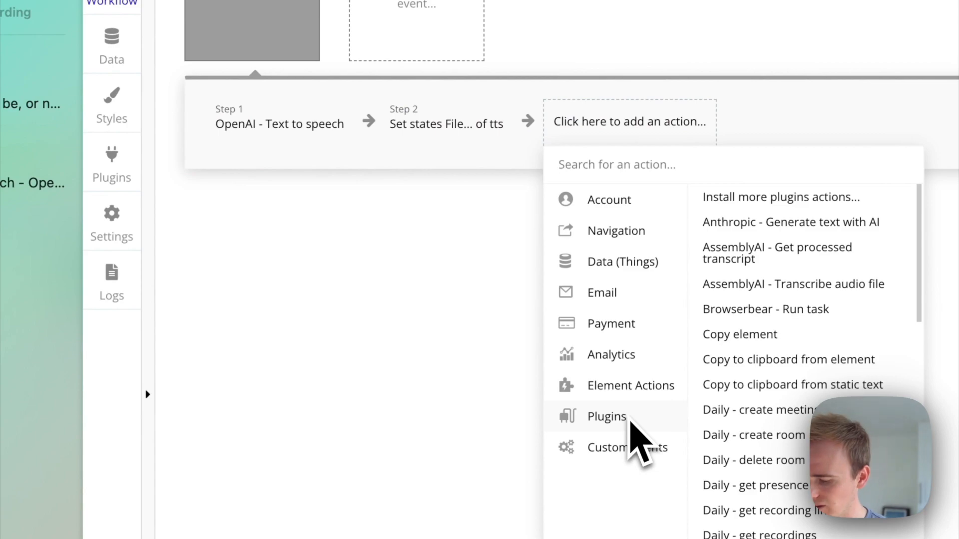
text(text to)
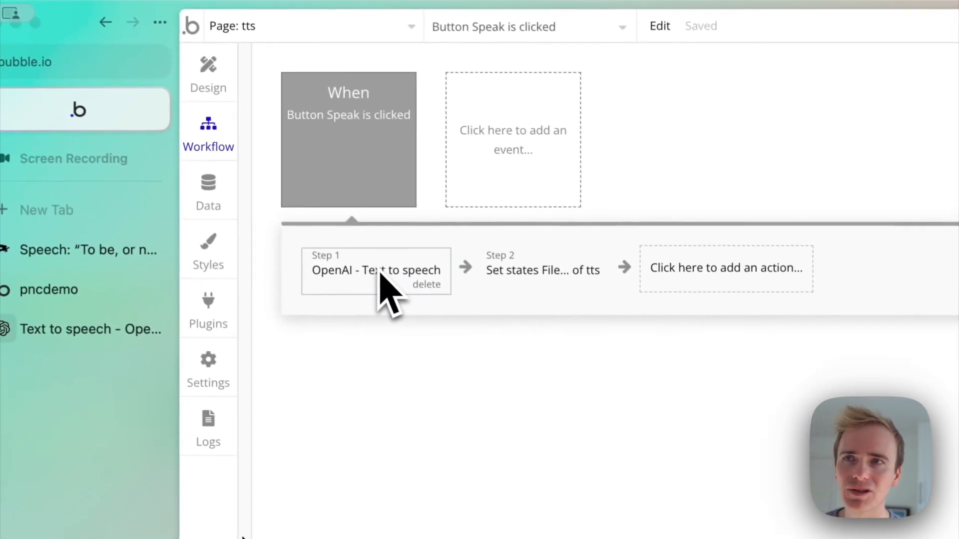
click(374, 270)
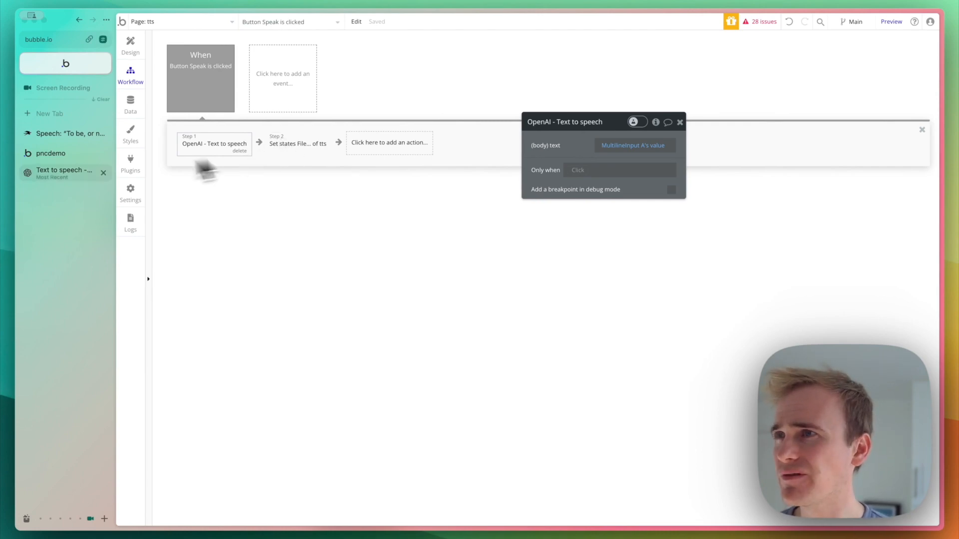
Inspect the Set state step storing 'Result of step 1' in tts's File state.
click(62, 173)
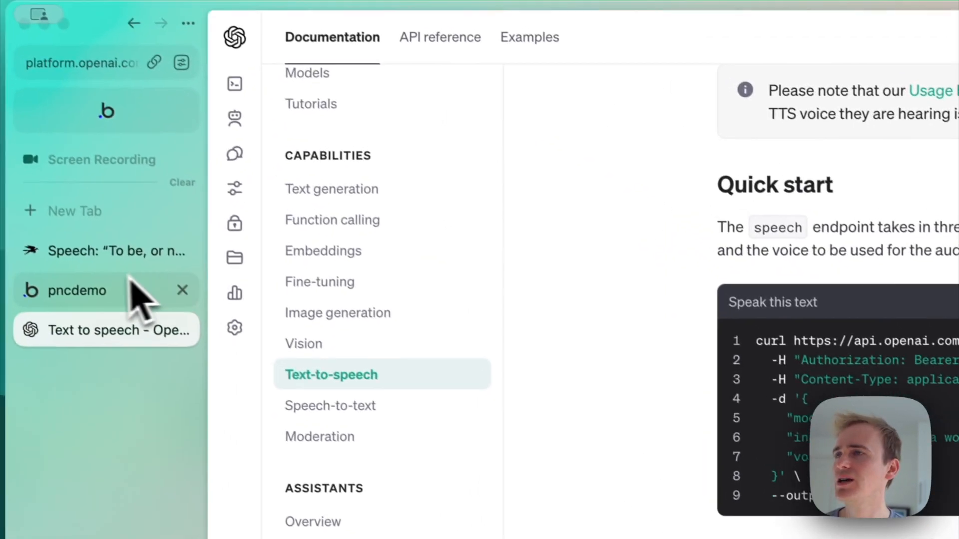
mouse_move(78, 290)
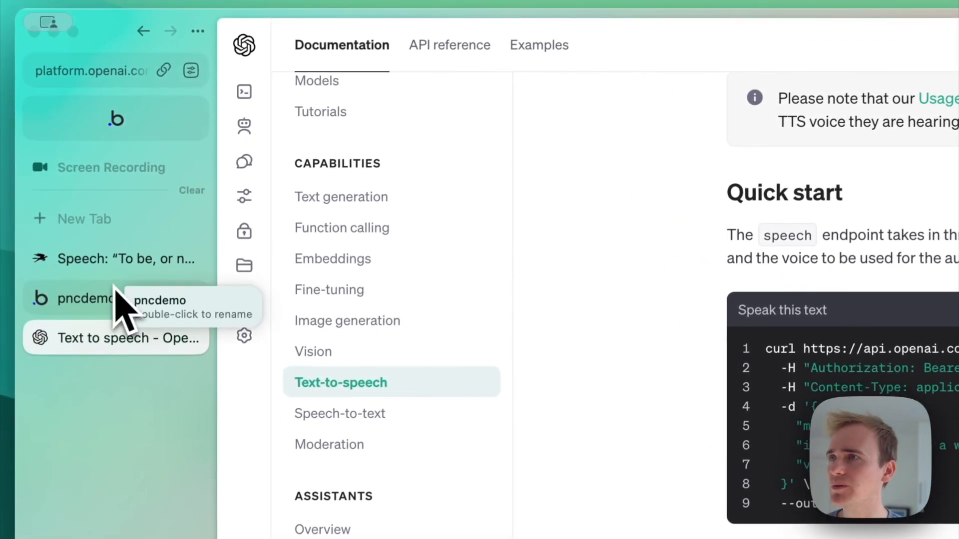
click(92, 299)
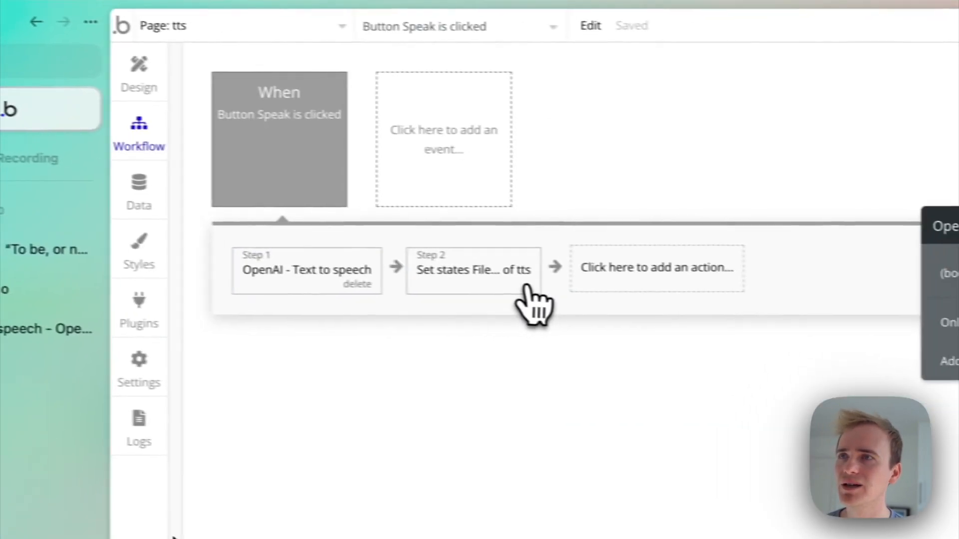
click(474, 270)
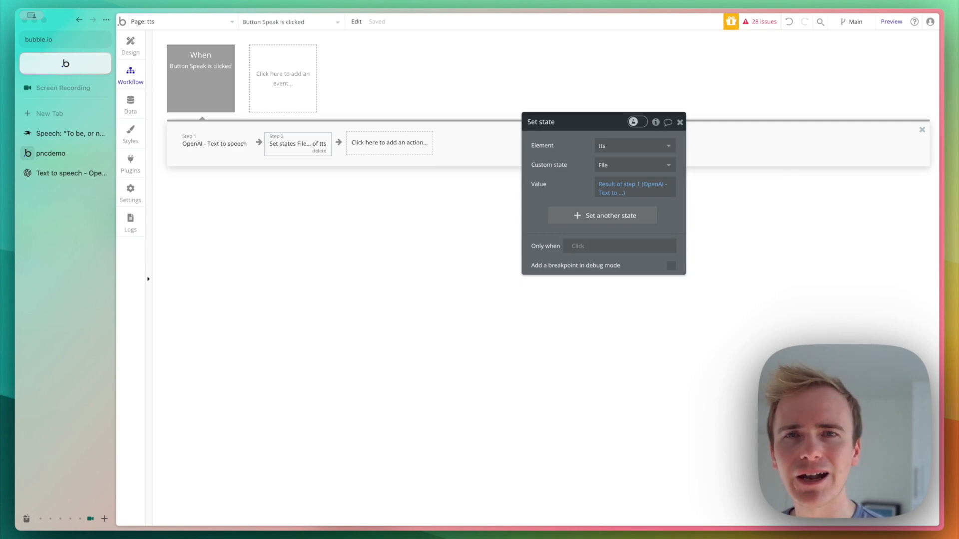
mouse_move(305, 155)
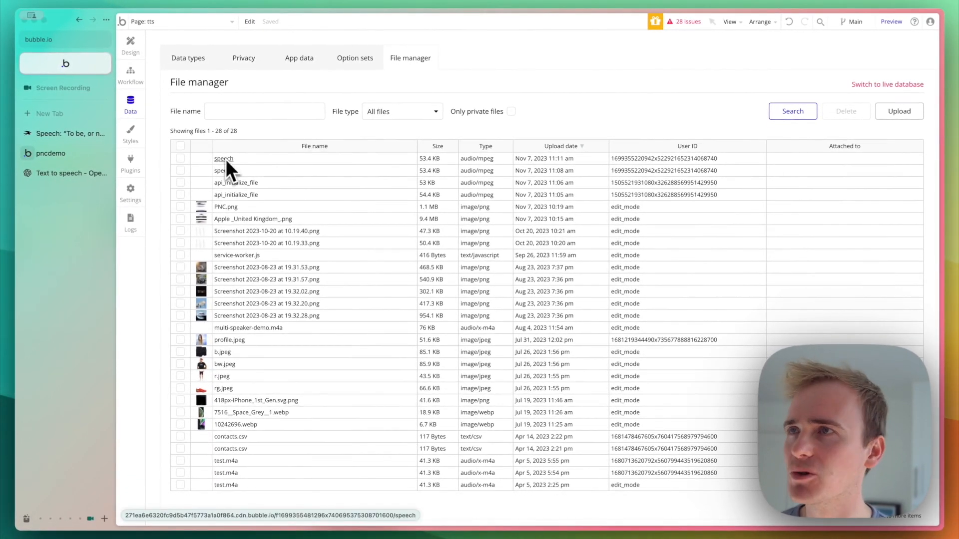
mouse_move(158, 109)
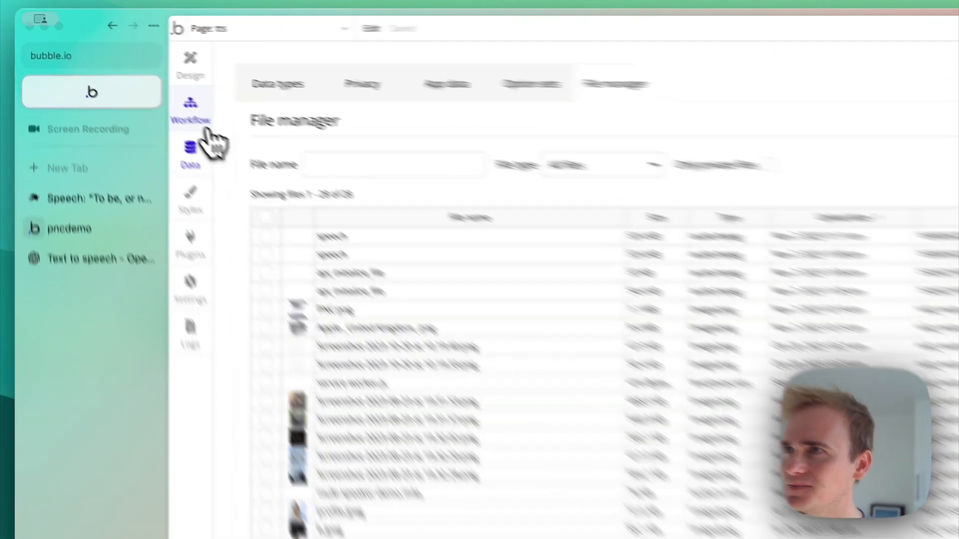
View the tts page's File custom state in its inspector, then reopen the Set state step.
click(191, 110)
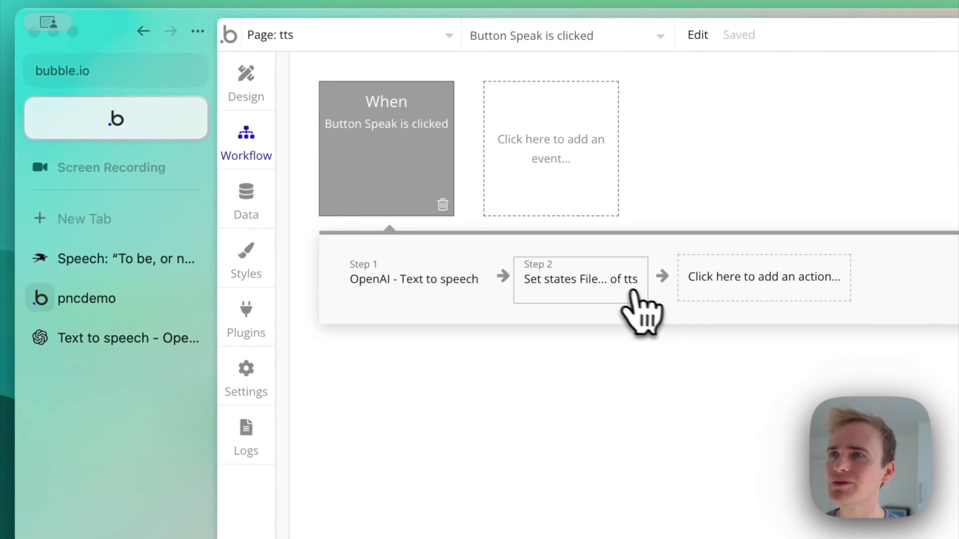
click(246, 83)
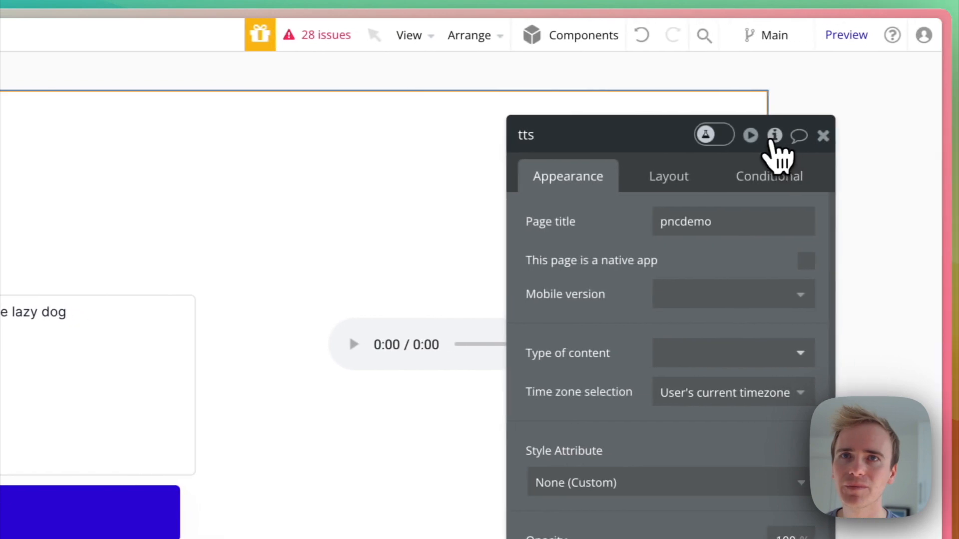
click(774, 135)
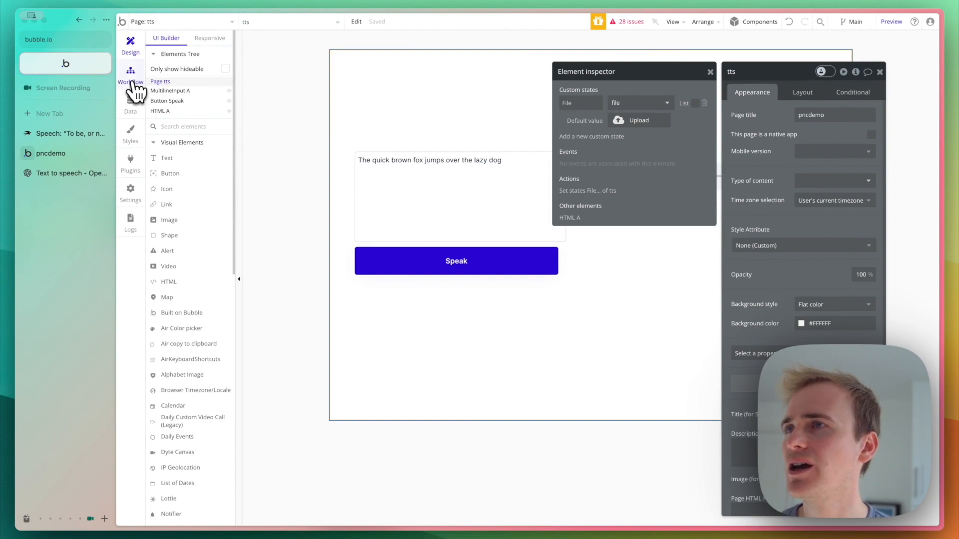
click(586, 190)
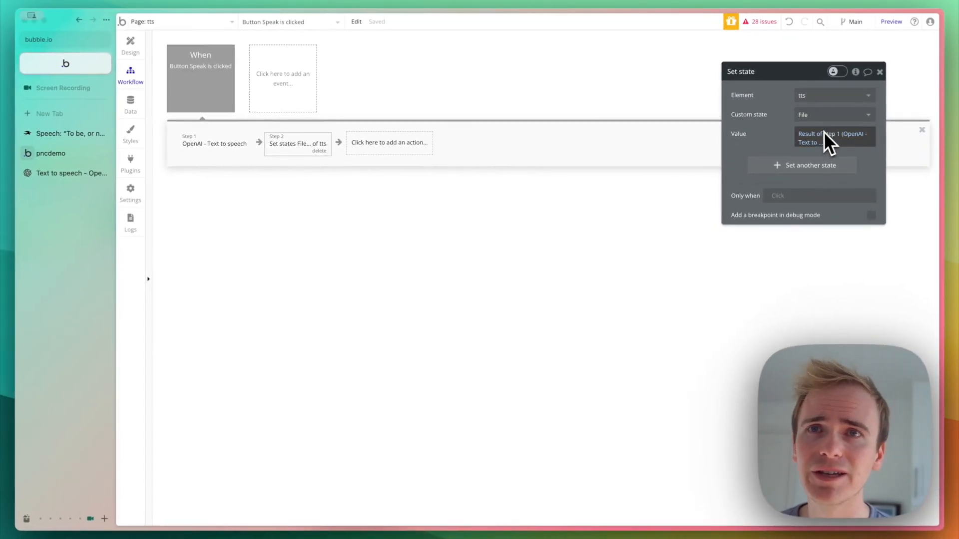
mouse_move(825, 150)
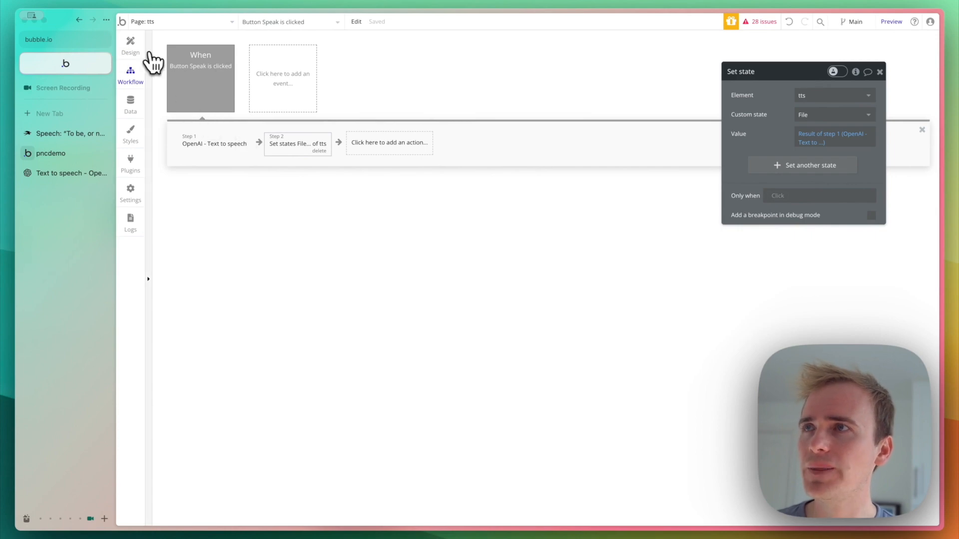
Review HTML A's autoplay audio tag sourcing tts's File URL, then launch the preview.
click(130, 46)
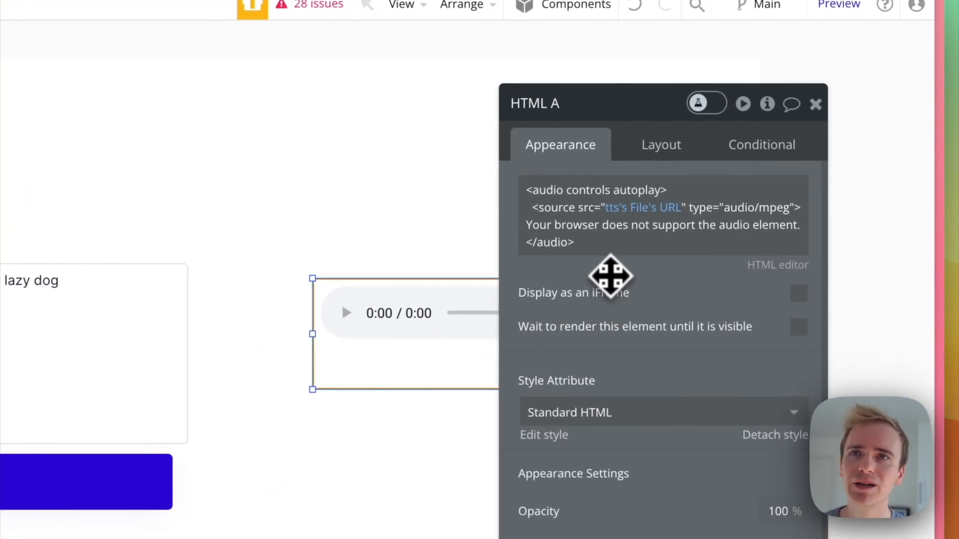
mouse_move(563, 214)
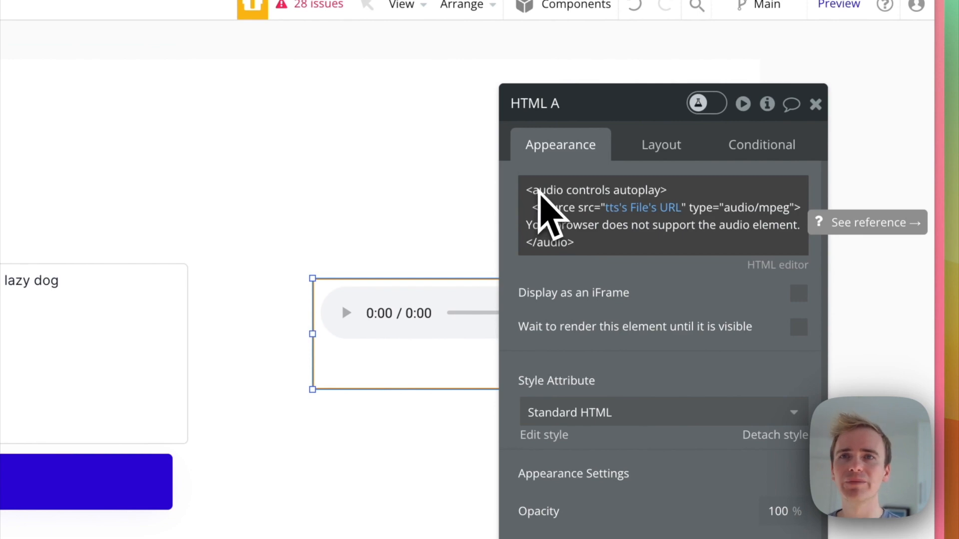
mouse_move(630, 220)
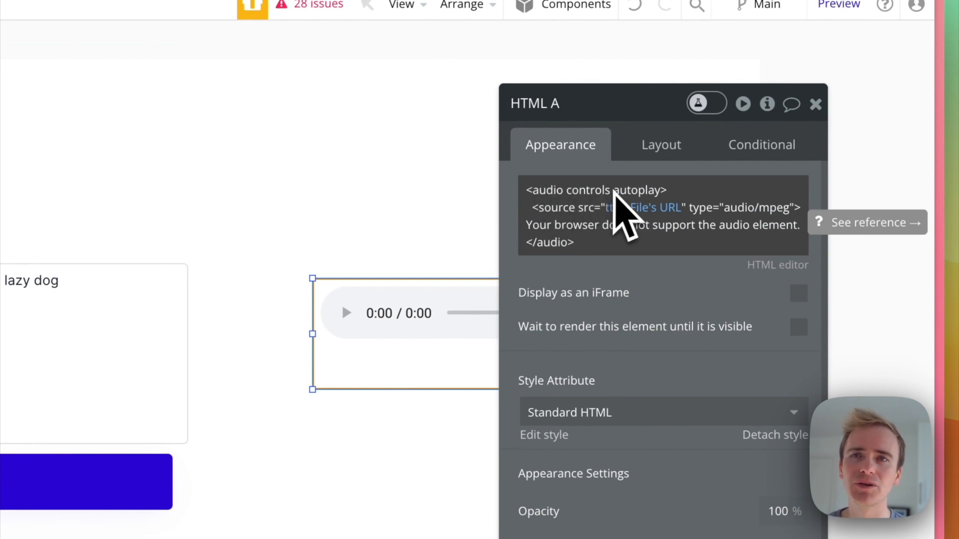
mouse_move(617, 275)
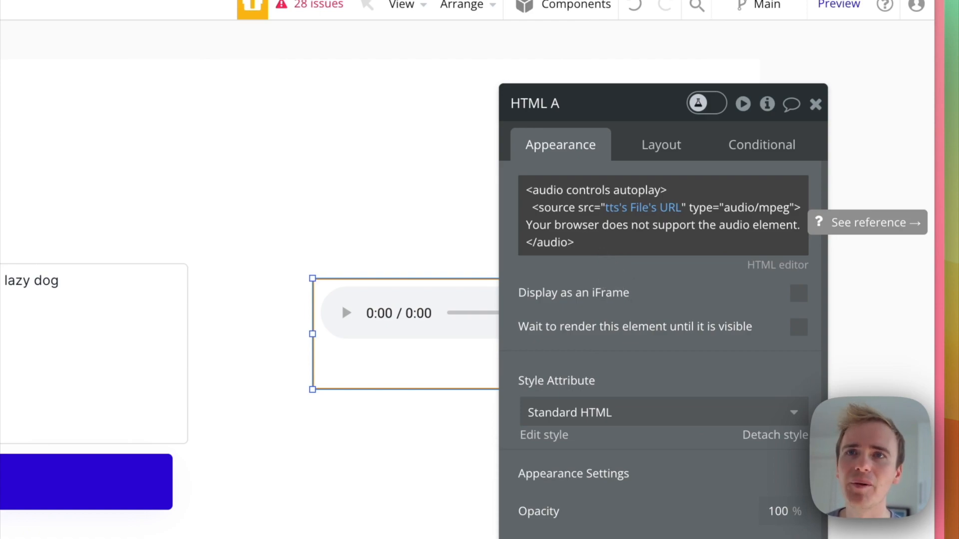
mouse_move(660, 245)
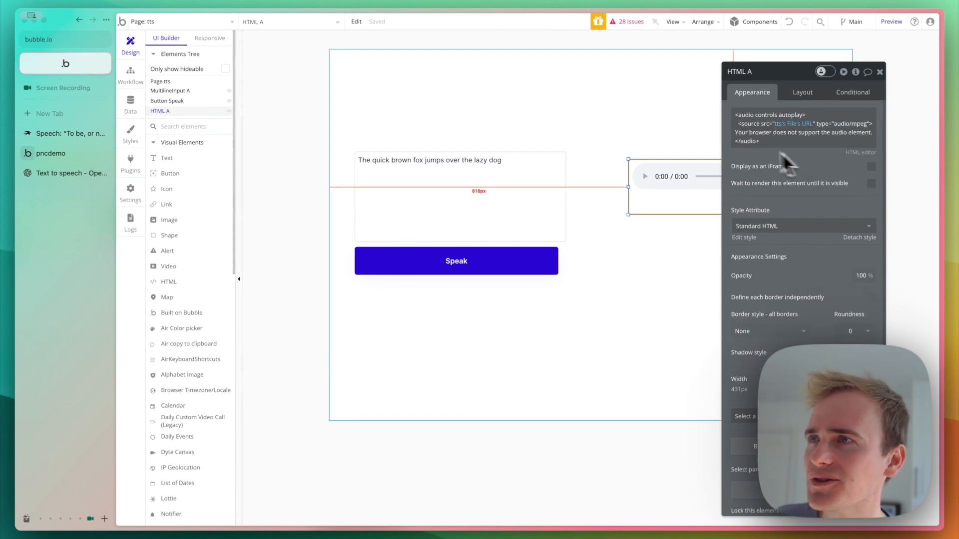
click(891, 21)
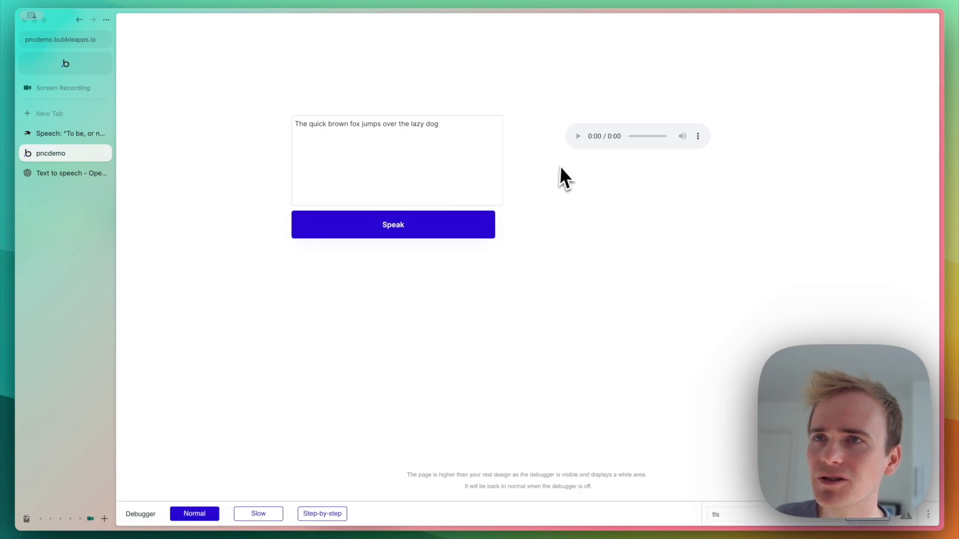
mouse_move(580, 150)
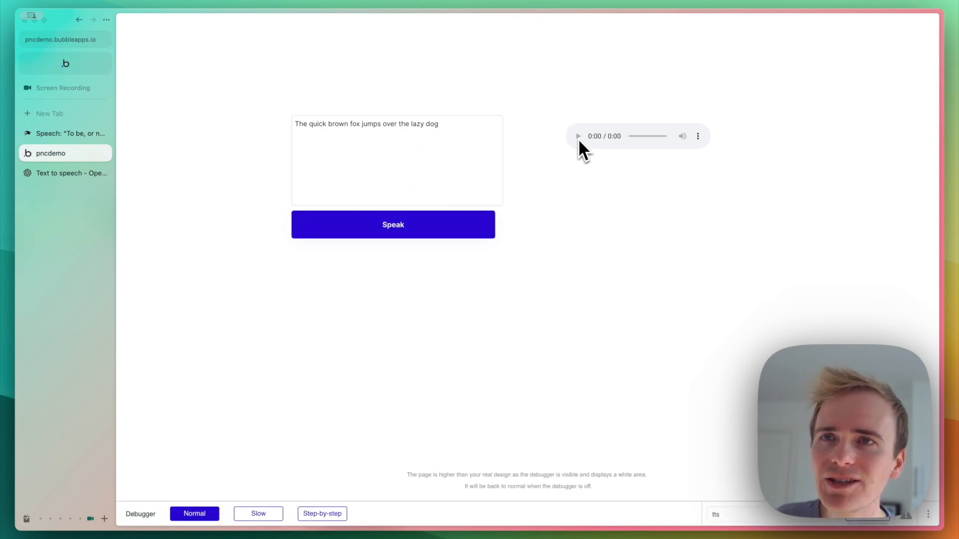
Generate and autoplay the fox sentence's two-second audio clip, then return to the editor.
click(698, 136)
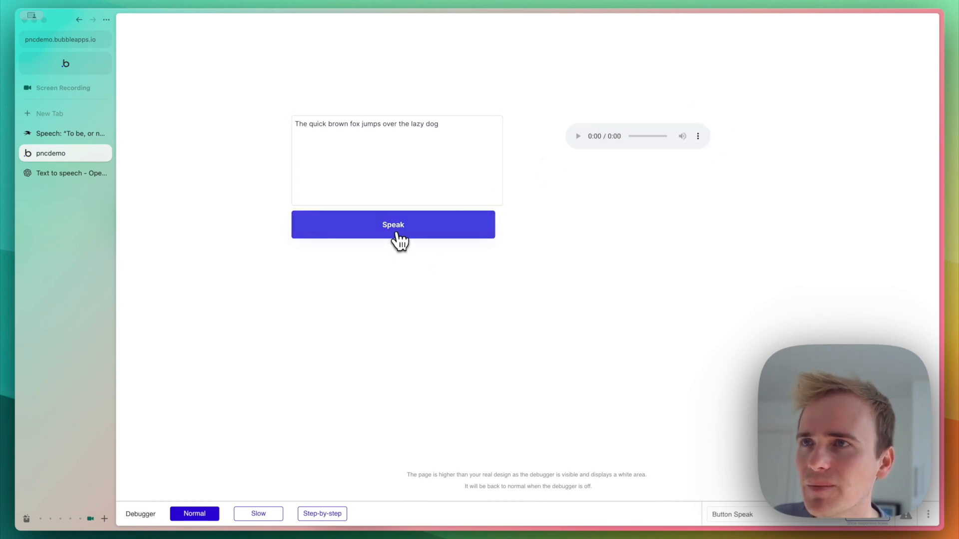
click(393, 224)
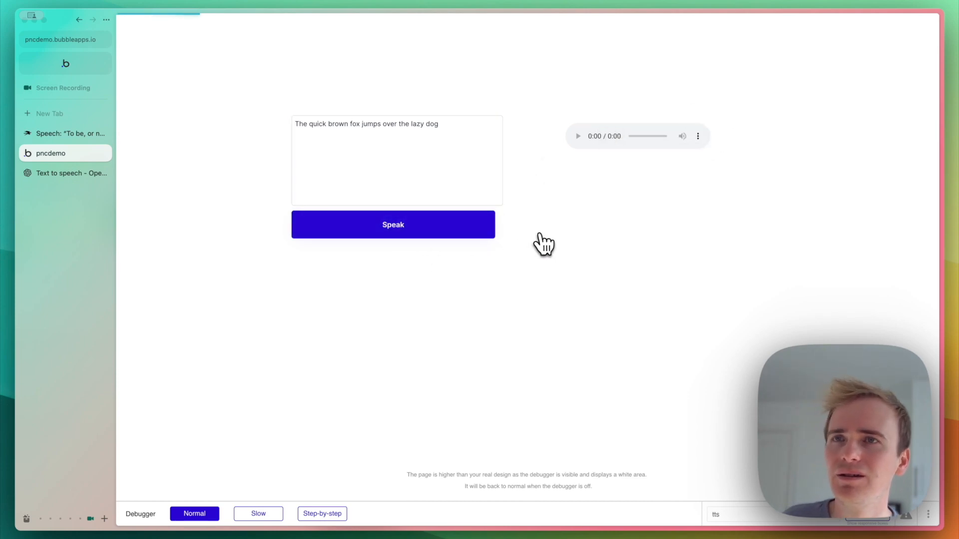
click(393, 225)
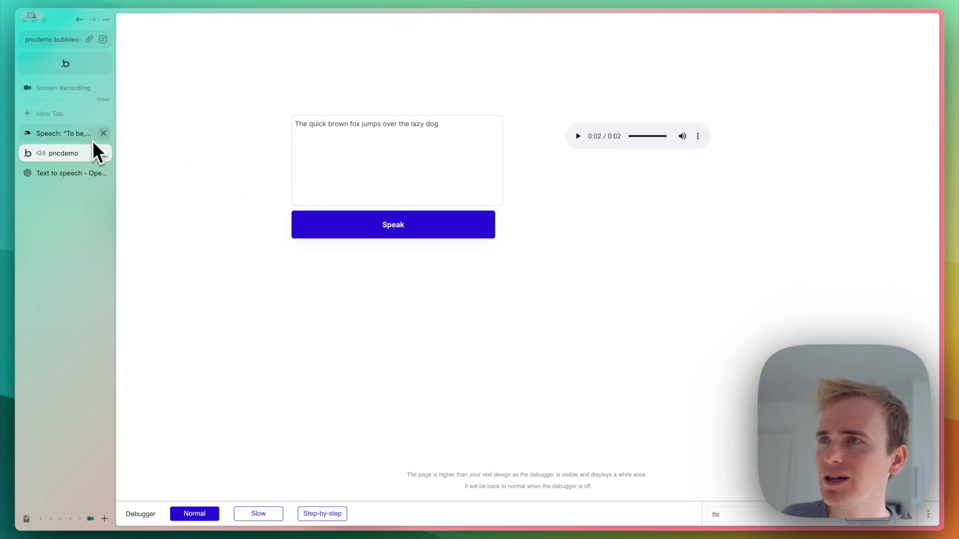
click(58, 133)
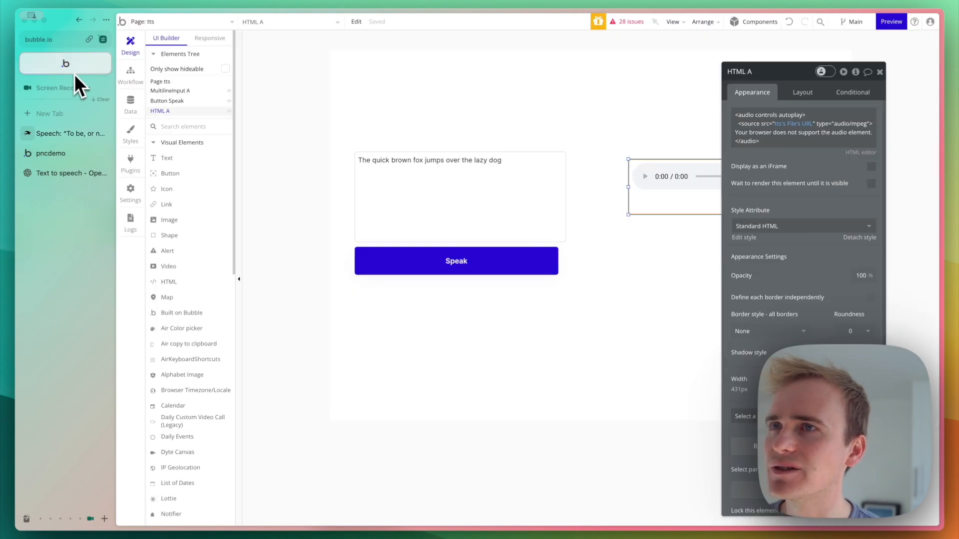
Paste Hamlet's 'To be, or not to be' lines and generate their eight-second audio.
click(891, 21)
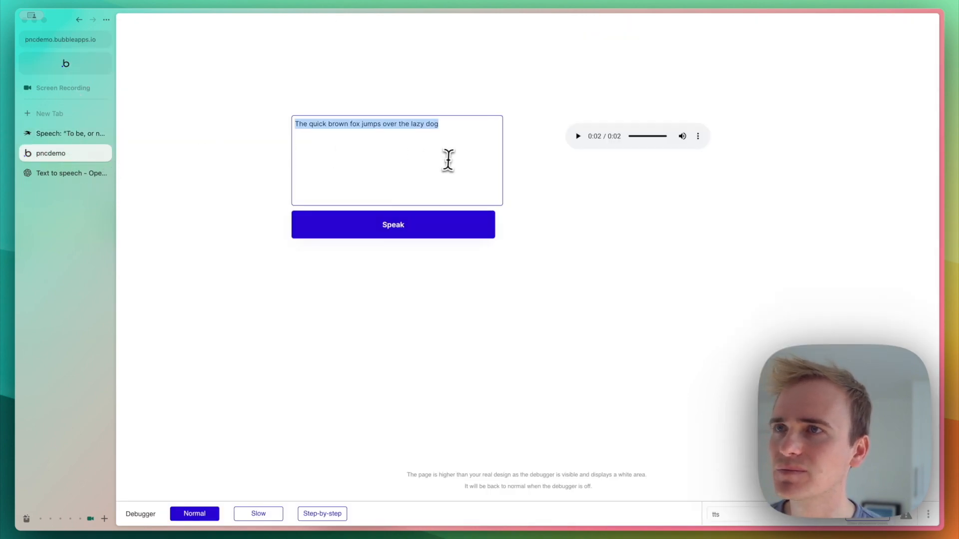
key(cmd+v)
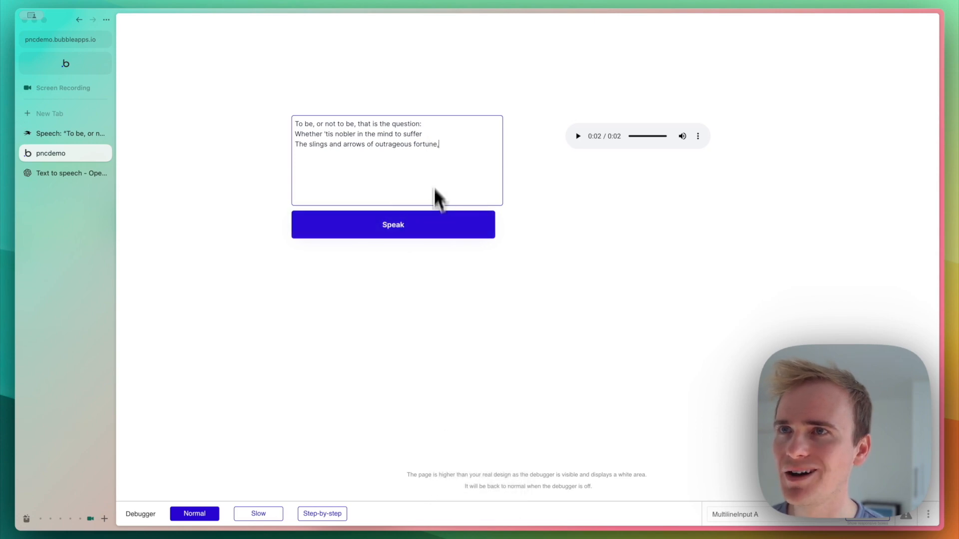
click(393, 224)
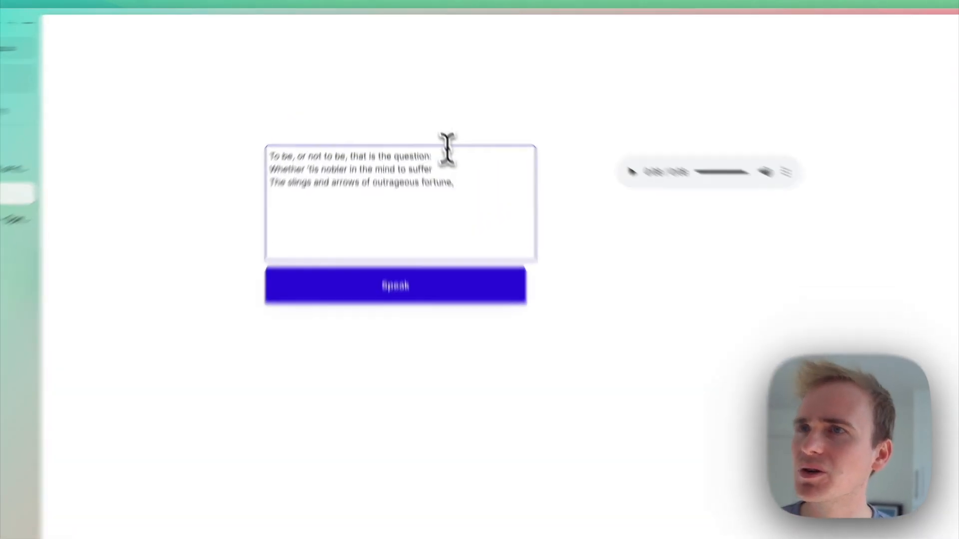
click(395, 286)
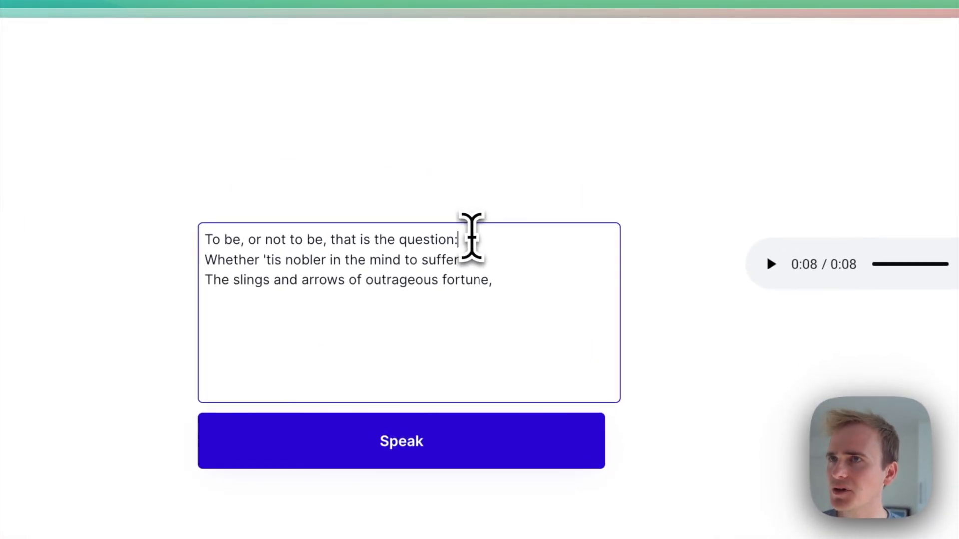